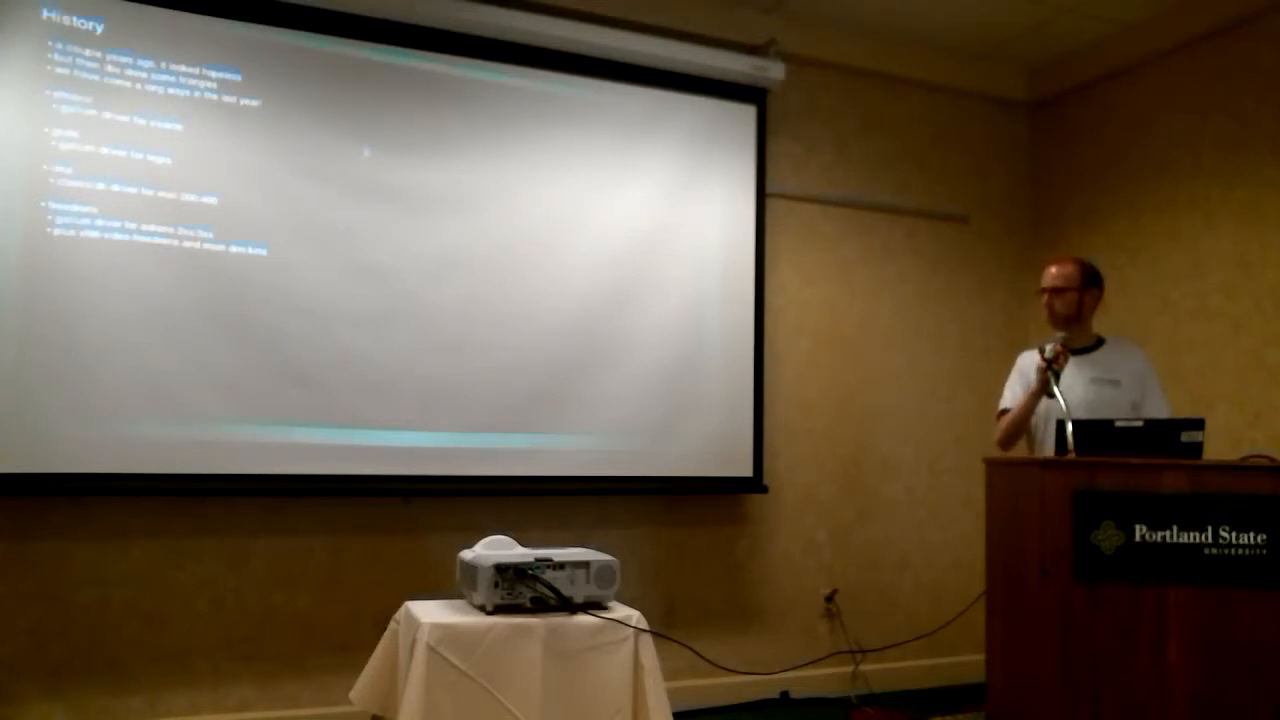
pyautogui.press('Right')
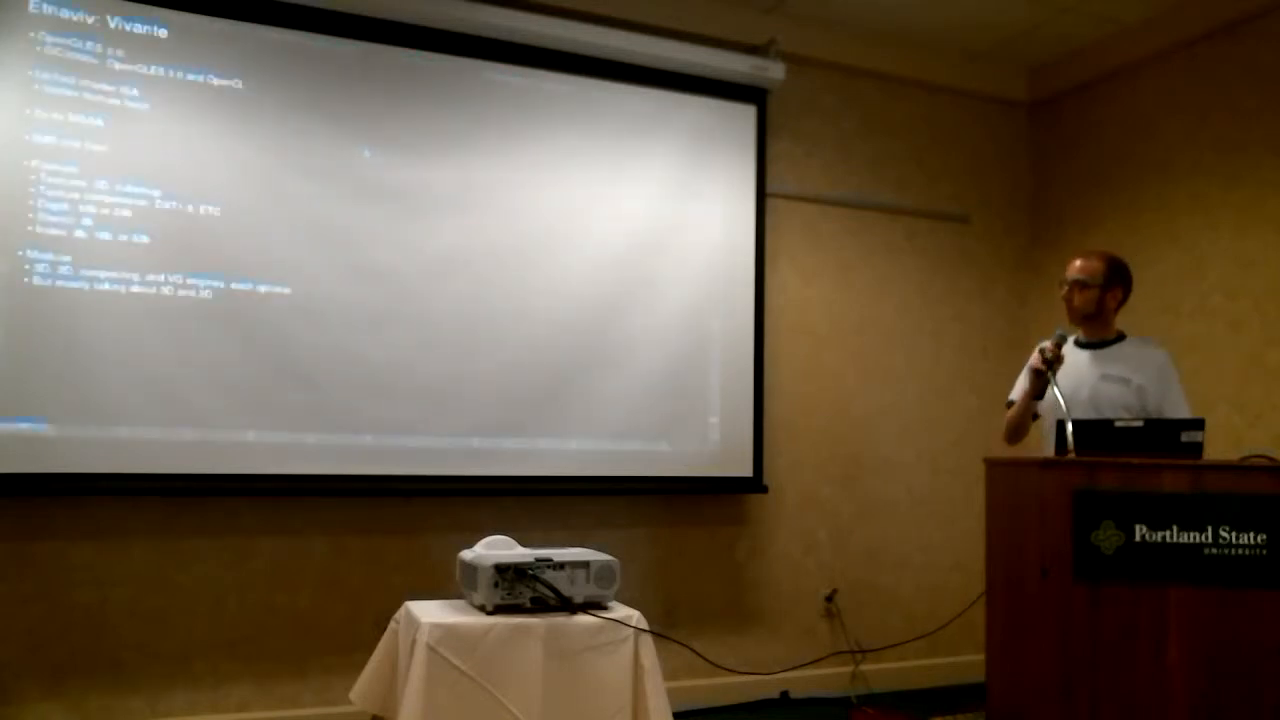